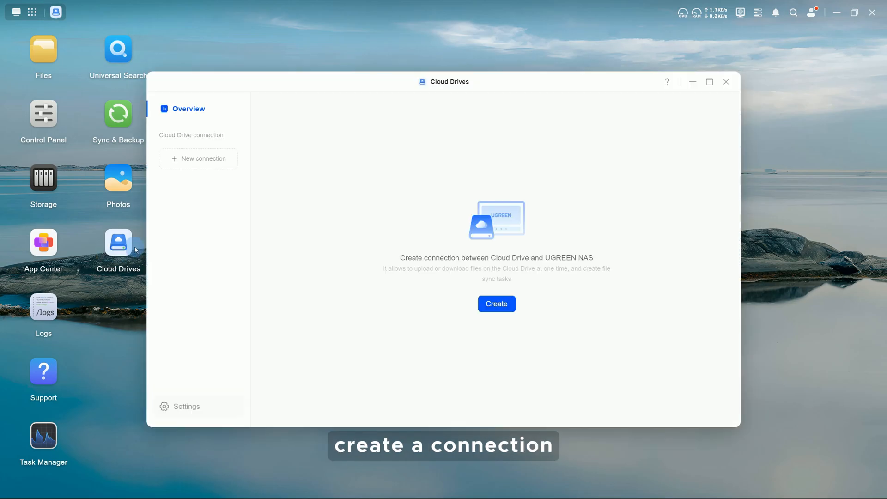
Step: Begin a new cloud drive connection with Microsoft OneDrive and proceed to Microsoft sign-in
click(495, 304)
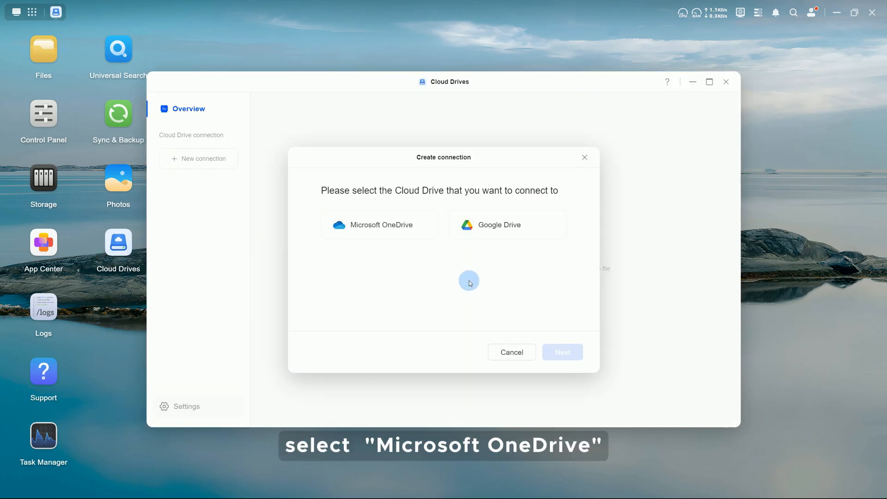
click(380, 225)
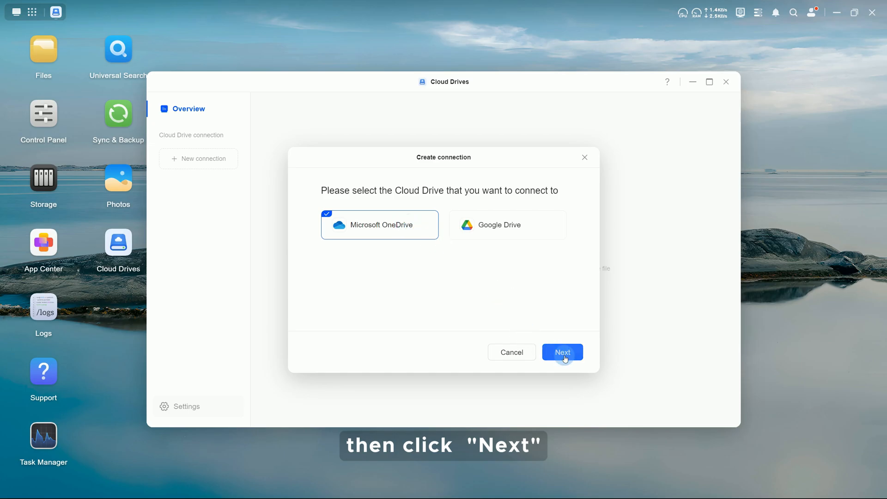
click(562, 352)
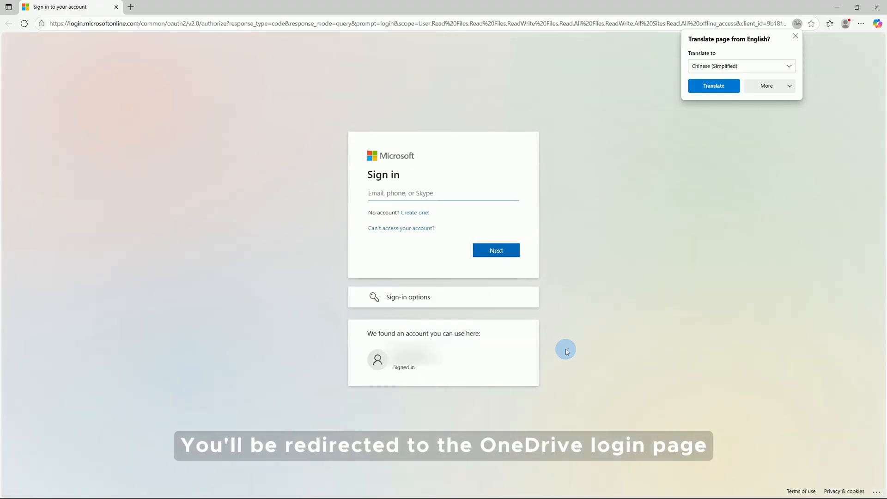
Step: Sign in with the listed Microsoft account and skip passkey setup for now
click(443, 361)
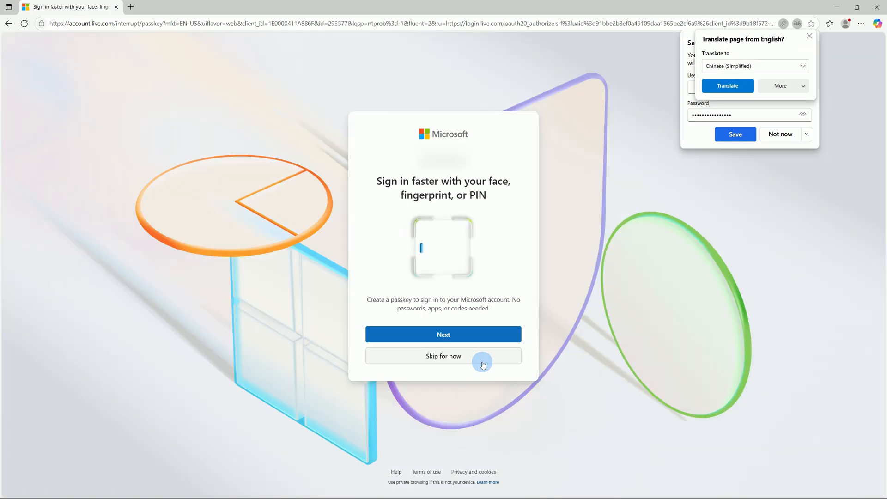
click(443, 356)
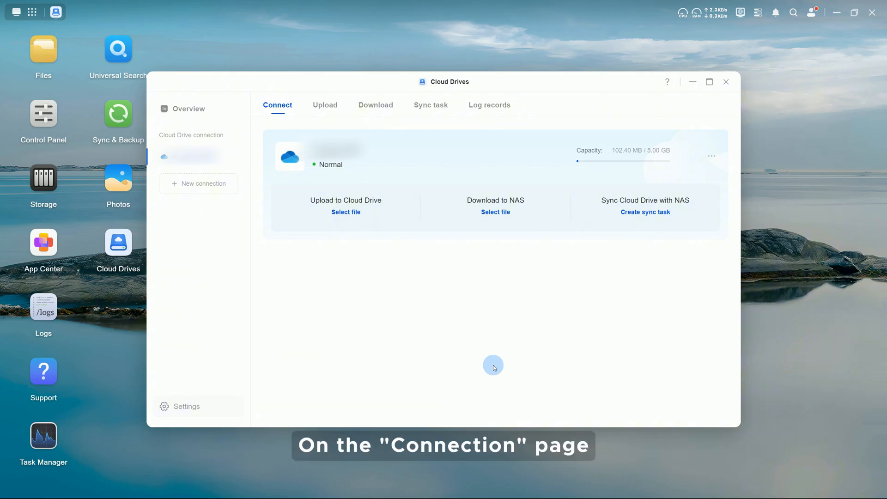
mouse_move(629, 161)
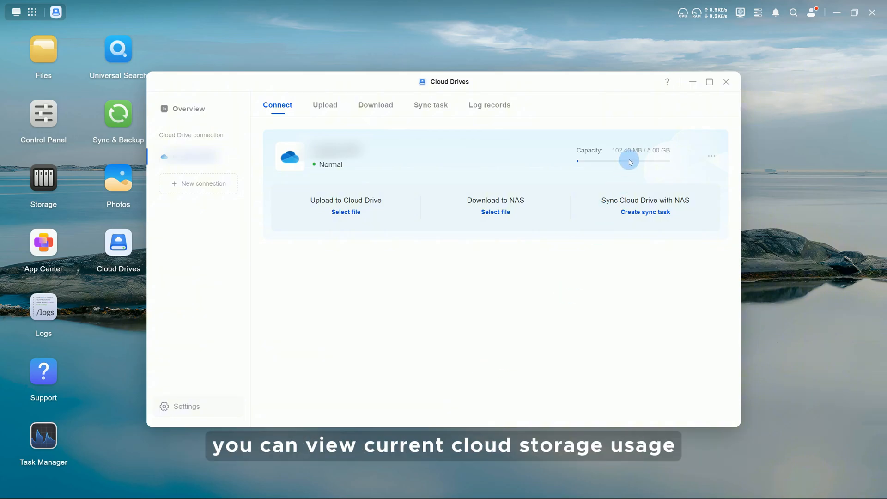
mouse_move(444, 210)
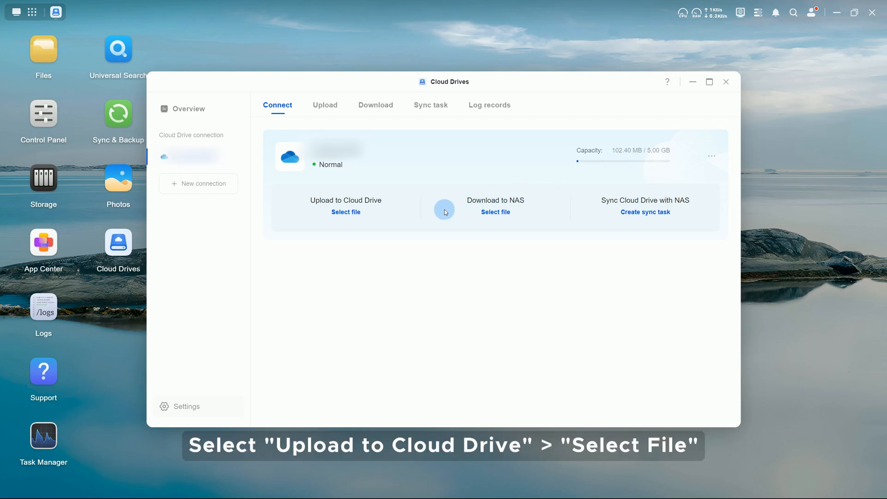
mouse_move(346, 212)
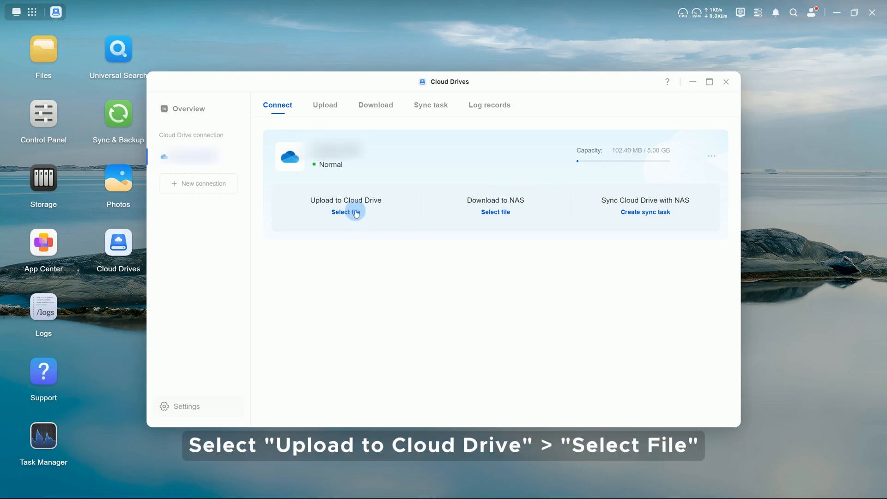
Step: Upload the NAS Shared Folder/test1 folder to the OneDrive destination path
click(346, 212)
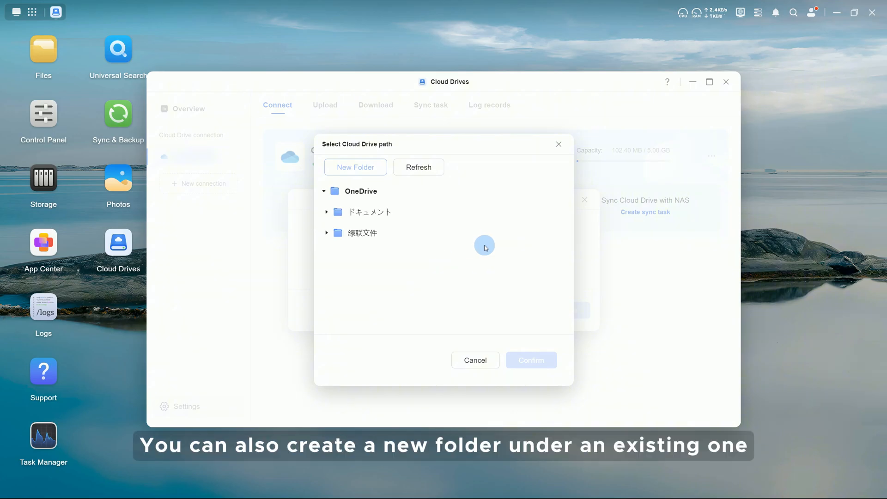
click(362, 233)
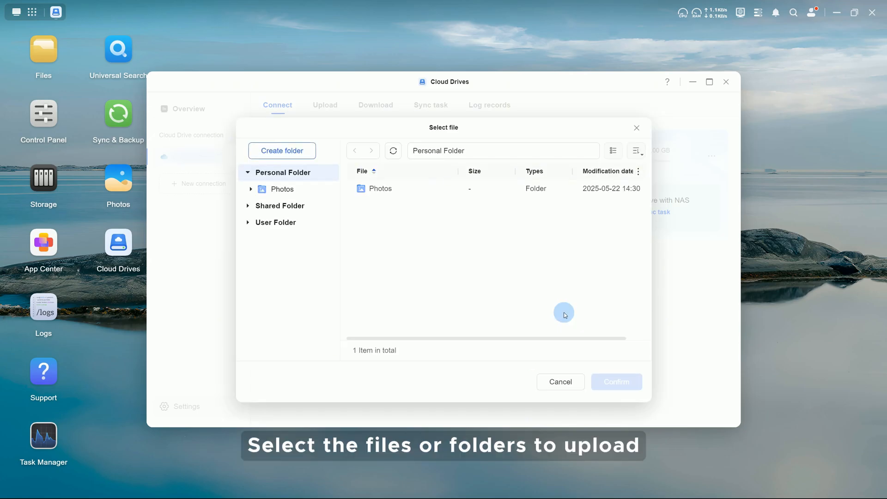
click(279, 205)
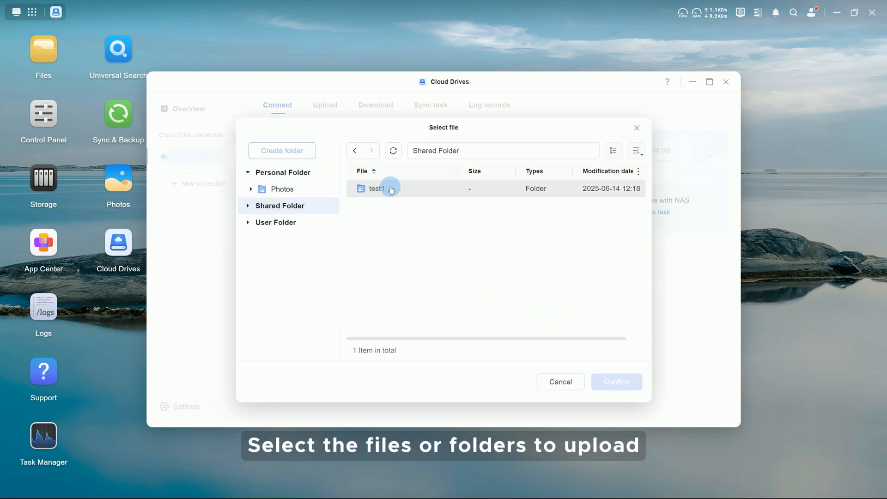
click(616, 381)
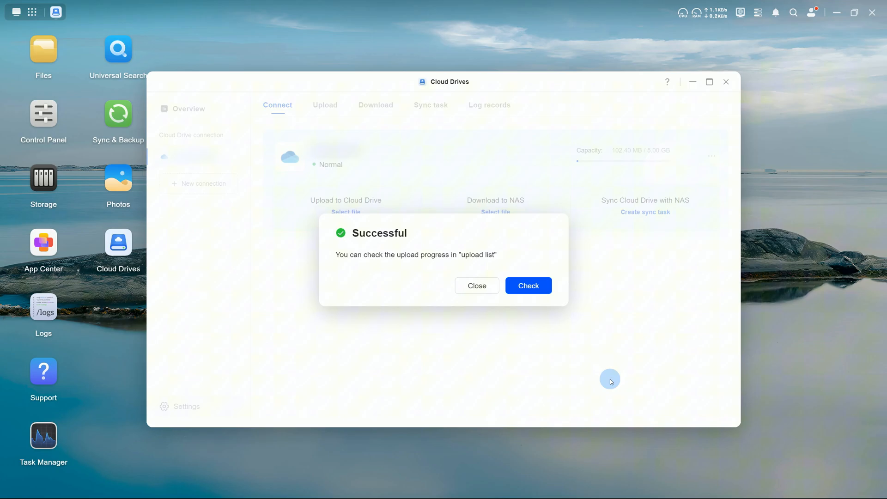
Step: Check the test1 entry in the upload list and return to the connection overview
click(527, 286)
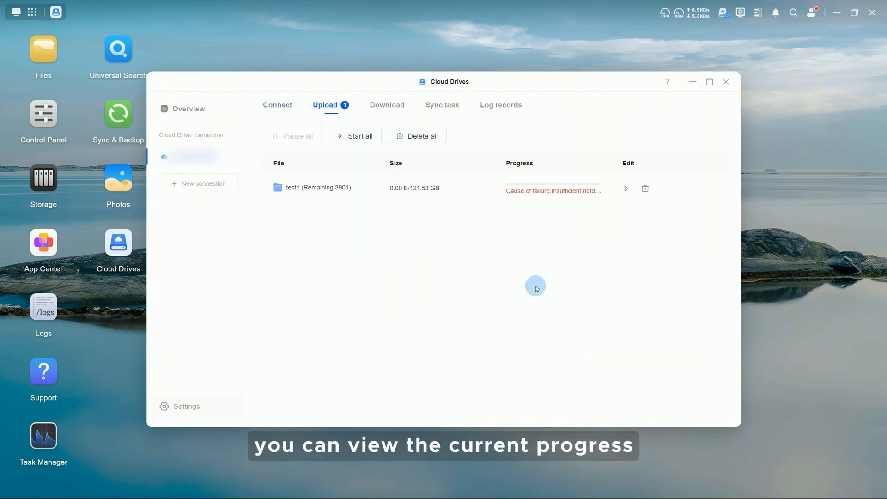
click(277, 104)
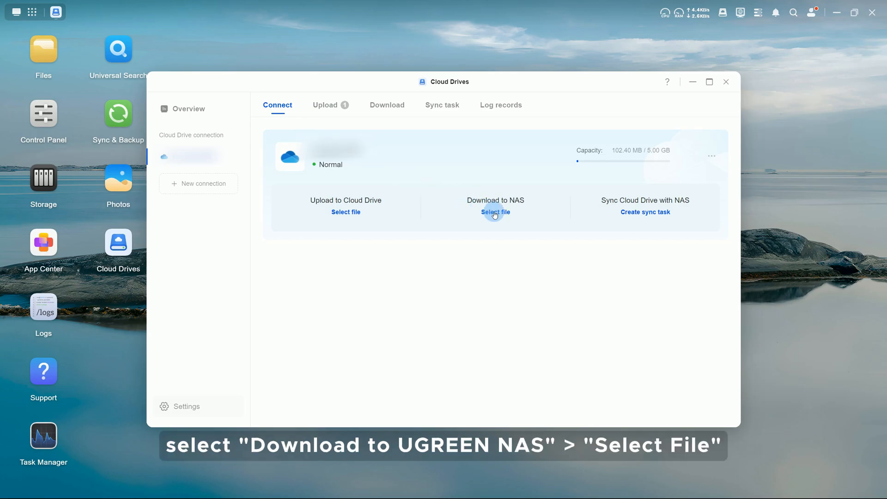
Step: Download OneDrive 入门.pdf from OneDrive into the NAS Shared Folder/test1 and watch the download list
click(495, 212)
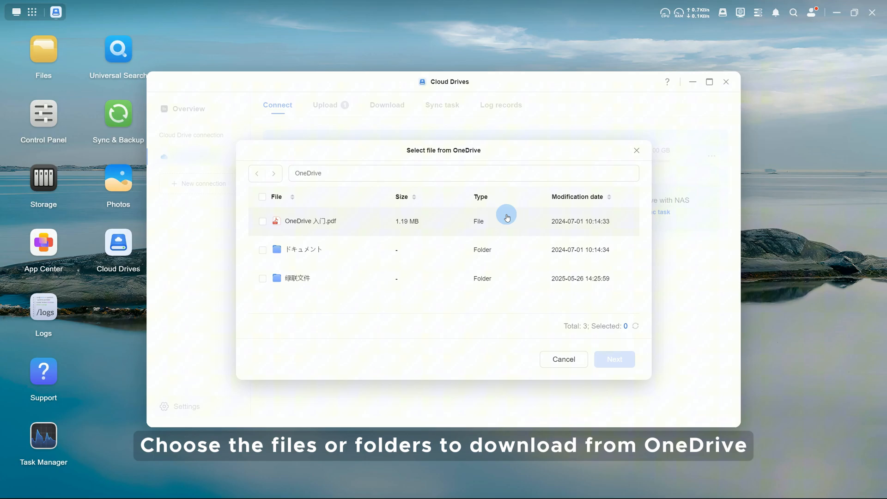
click(262, 221)
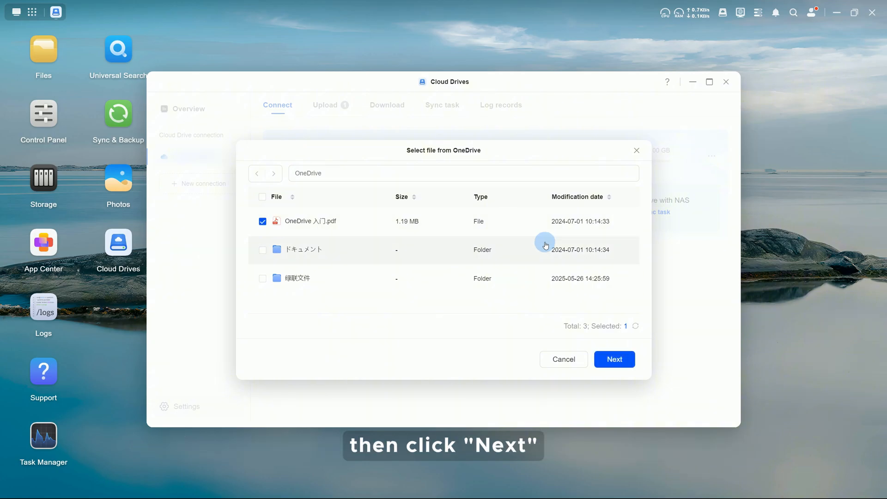
click(613, 358)
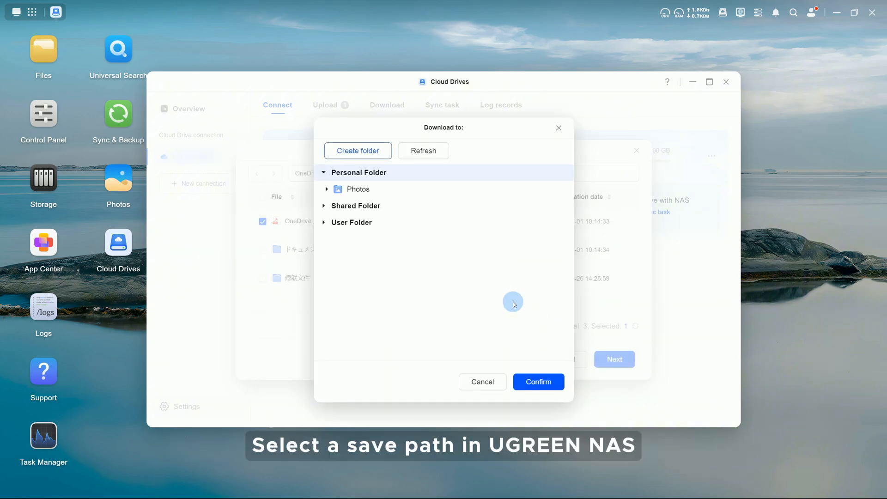
click(356, 205)
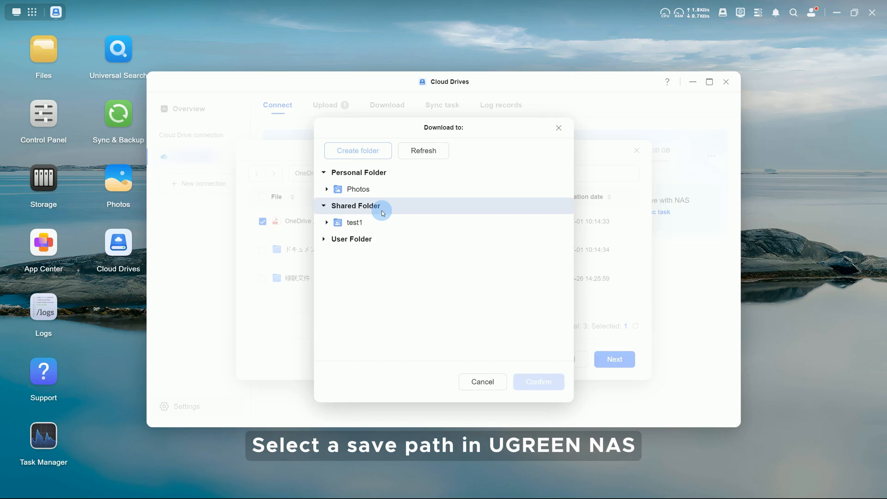
click(538, 381)
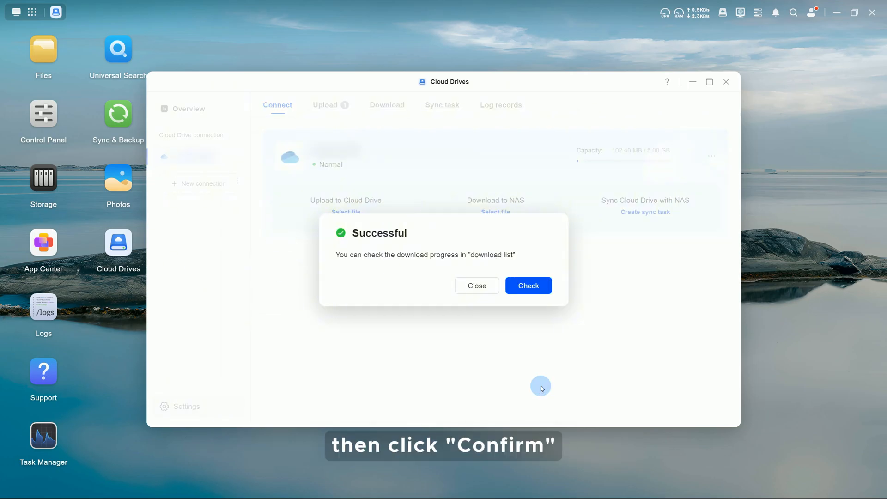
click(528, 285)
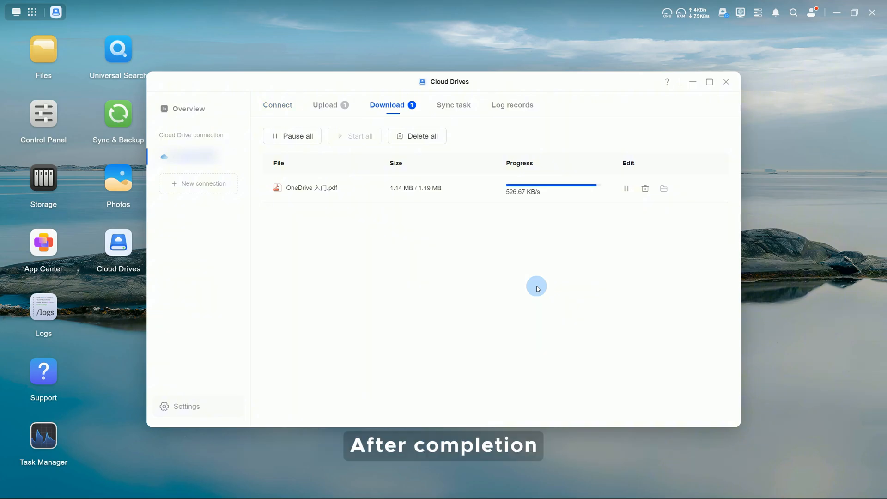
Step: Confirm in Files that OneDrive 入门.pdf sits in Shared Folder/test1, then return to Cloud Drives
click(44, 50)
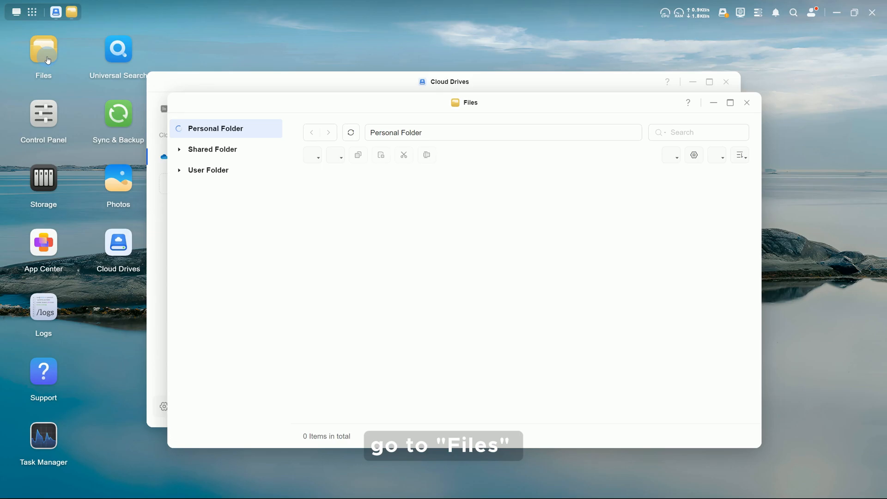
click(213, 149)
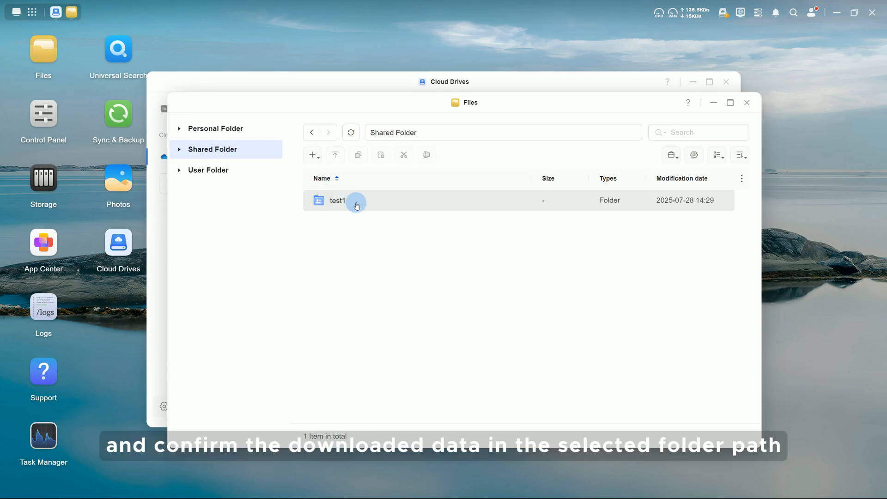
double_click(338, 201)
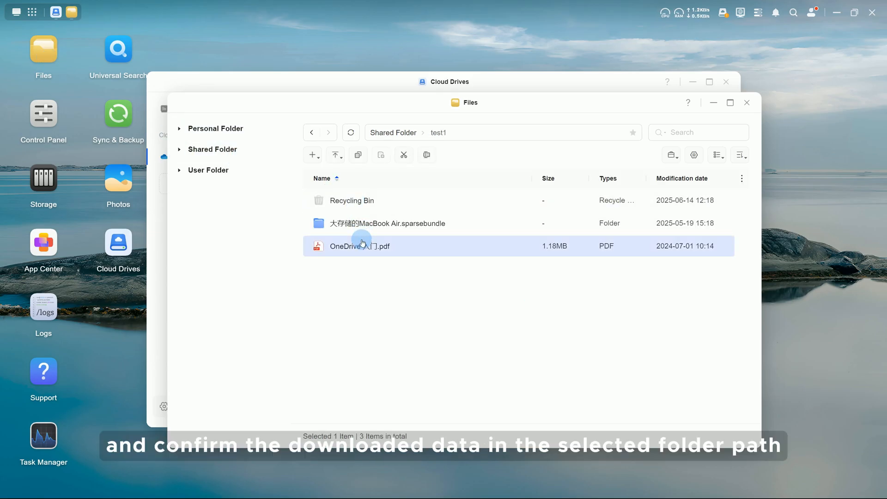
click(746, 103)
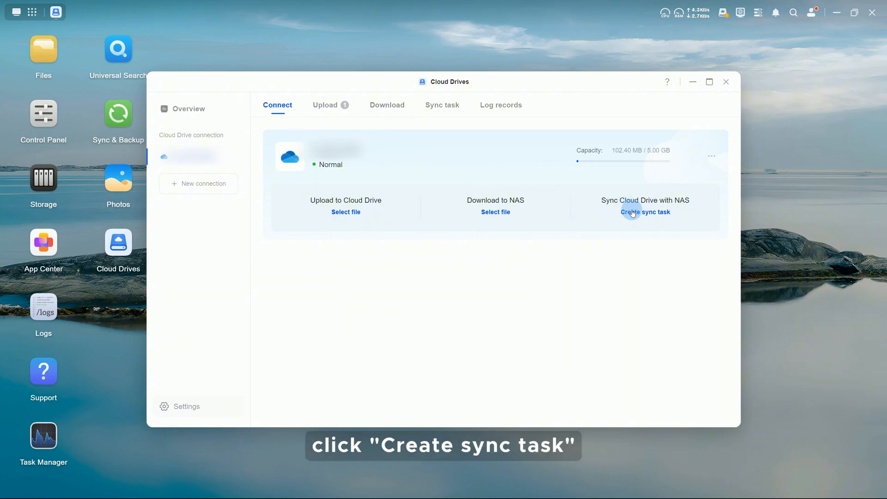
Step: Create a sync task pairing OneDrive's test/Resource folder with NAS Shared Folder/test1 as two-way sync
click(644, 212)
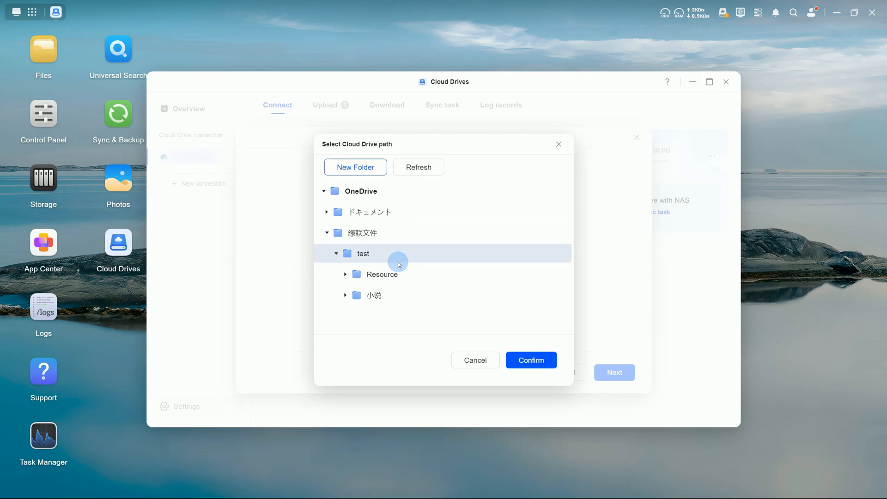
click(530, 360)
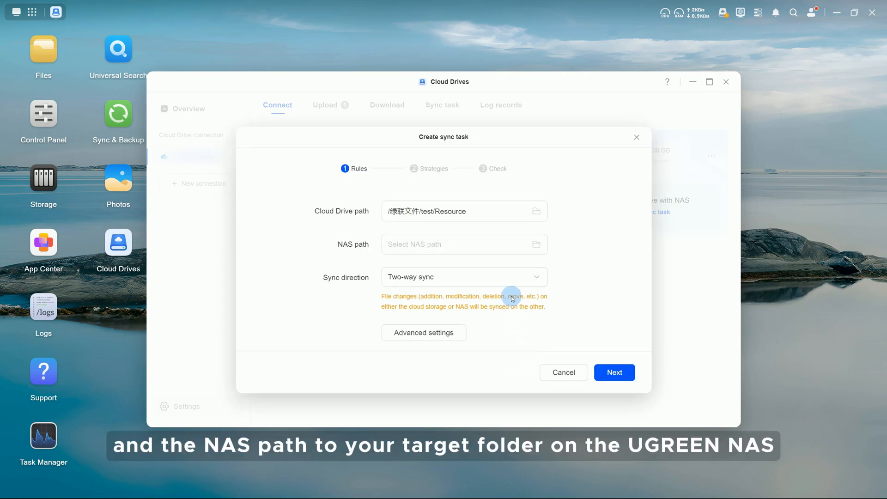
click(535, 244)
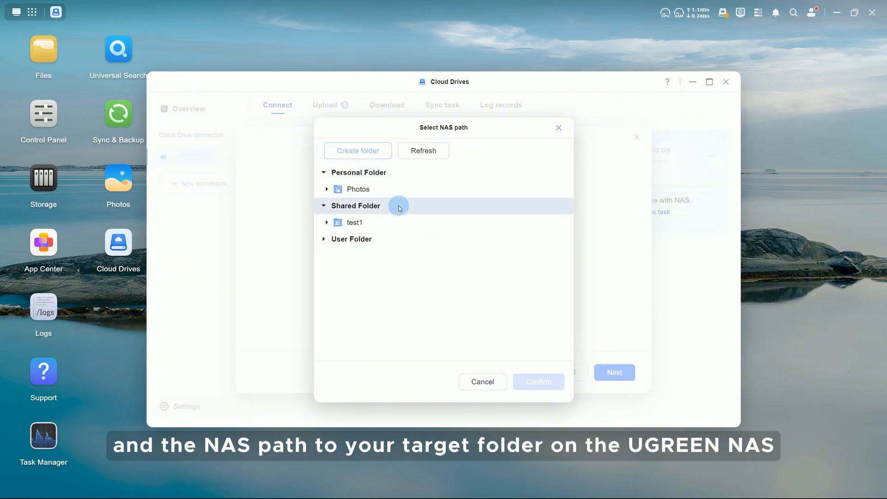
click(538, 381)
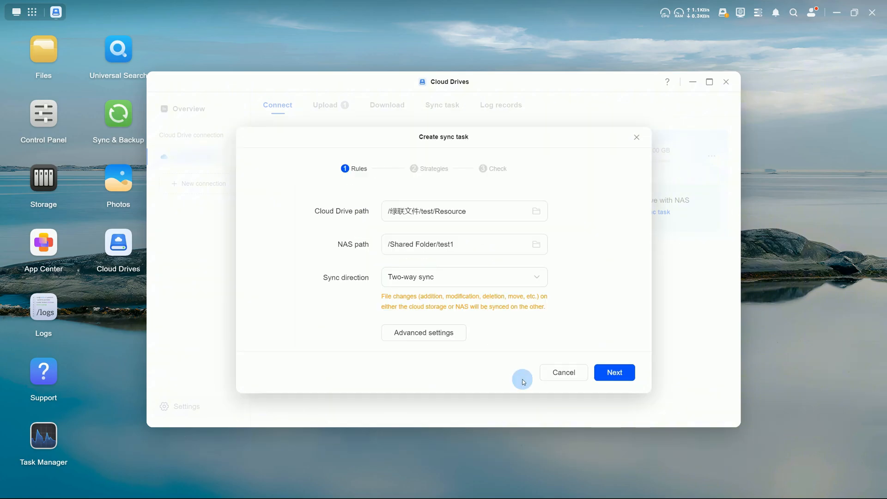
click(463, 276)
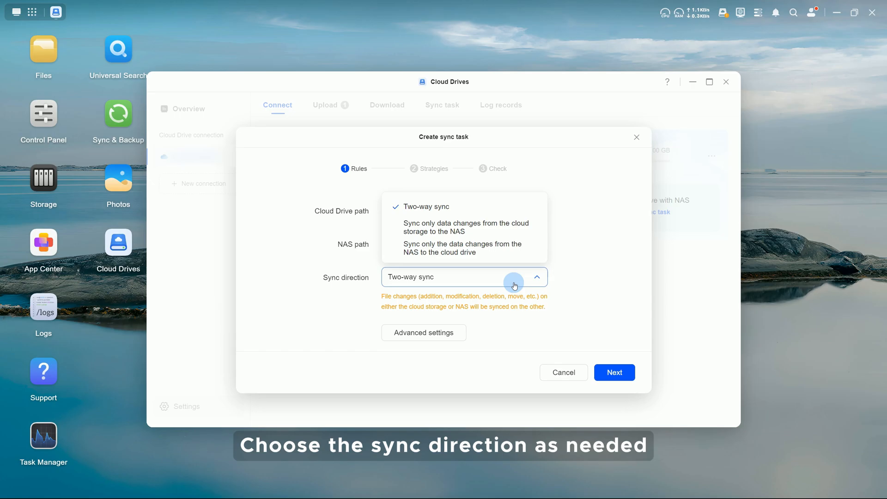
Step: Review file filter and conflict resolution in Advanced settings, save them, and advance to the strategy step
click(423, 332)
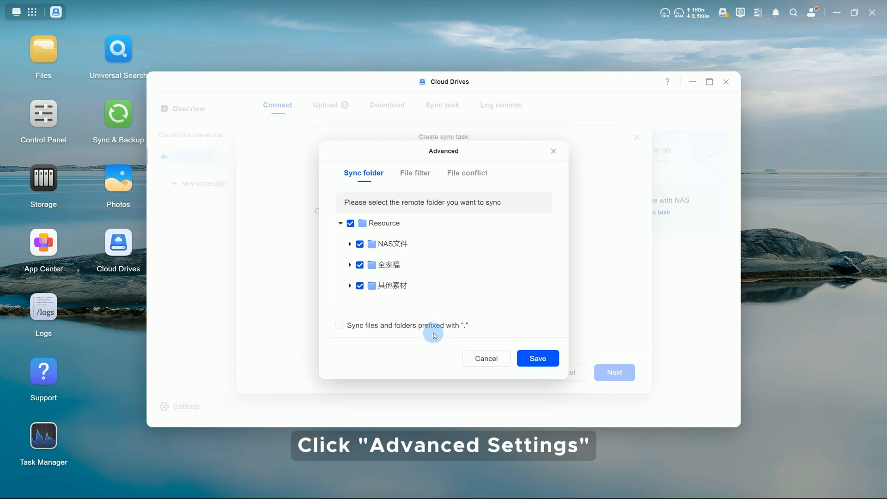
click(415, 173)
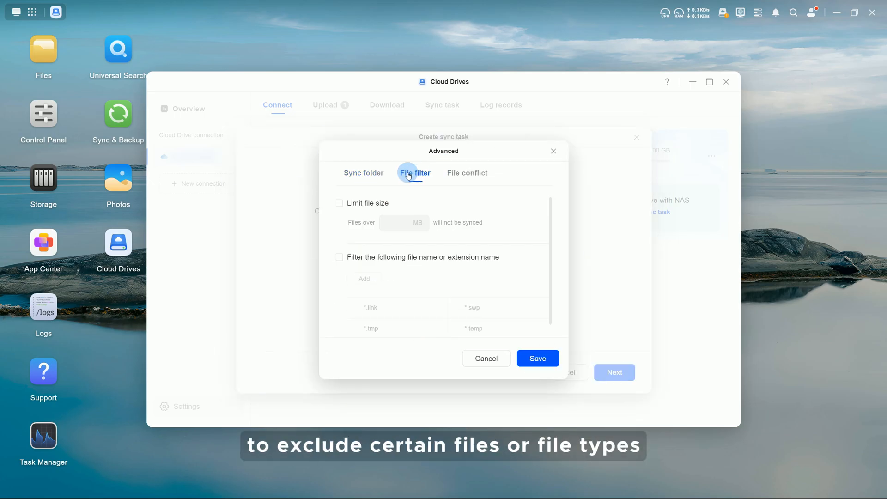
click(467, 173)
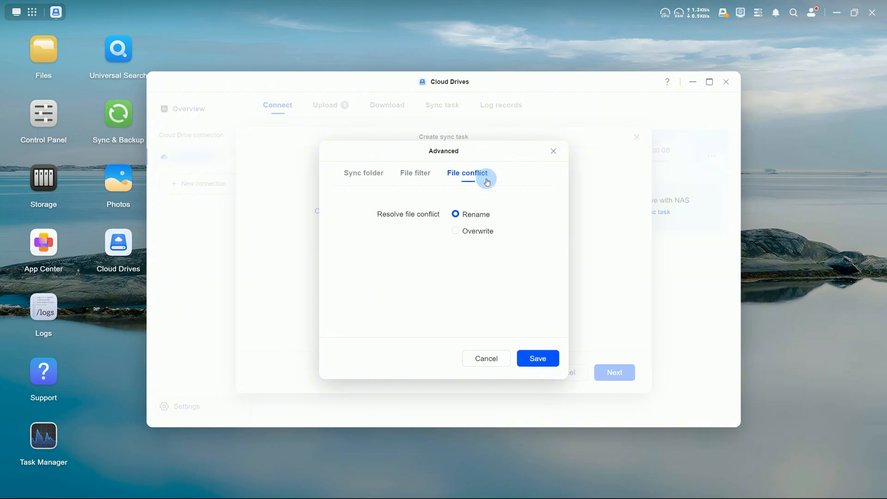
click(537, 358)
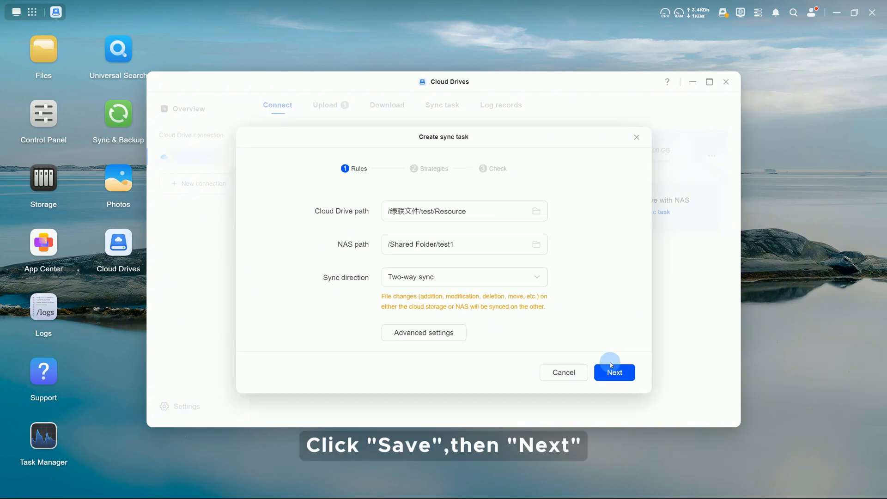
click(614, 373)
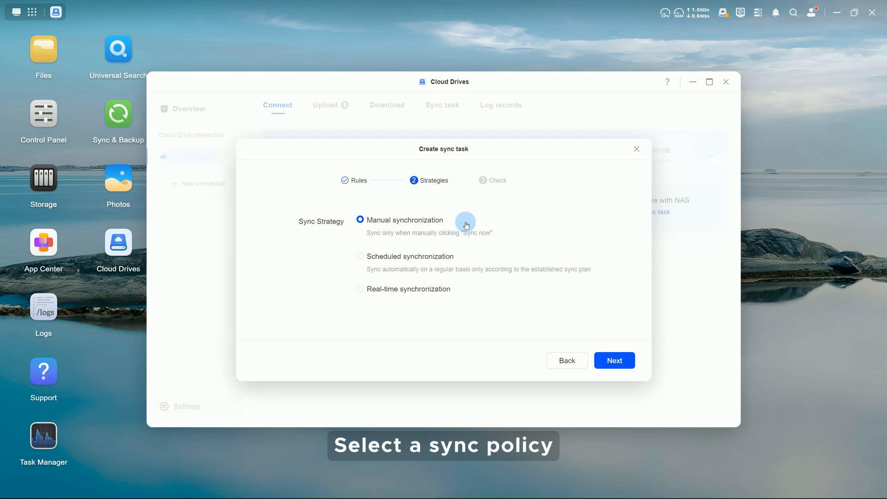
Step: Choose real-time synchronization, confirm the task, and see Sync task1 listed among sync tasks
click(359, 256)
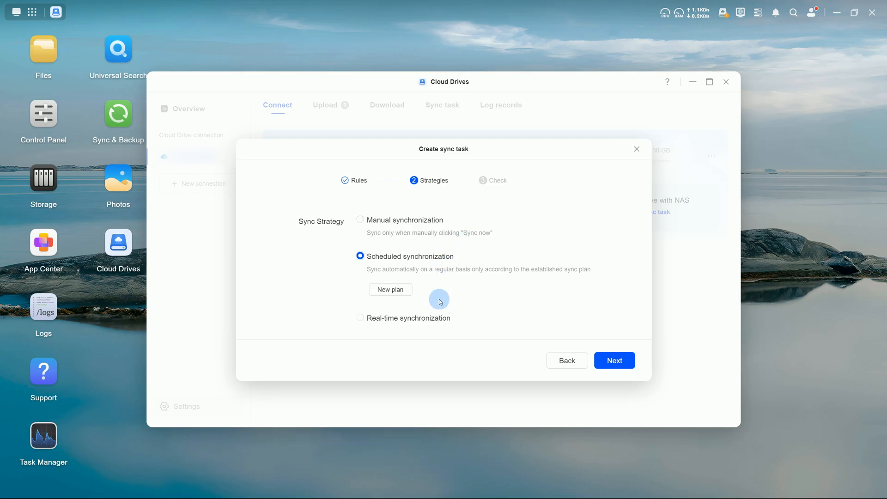
click(614, 360)
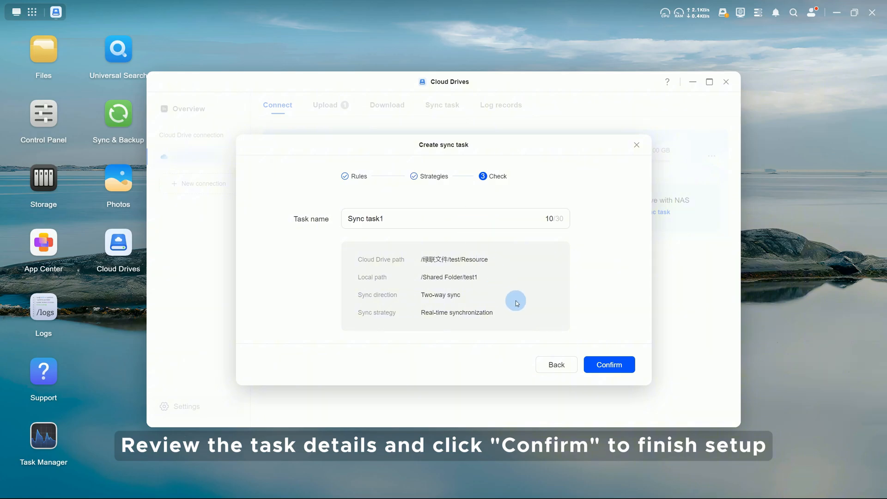
click(609, 364)
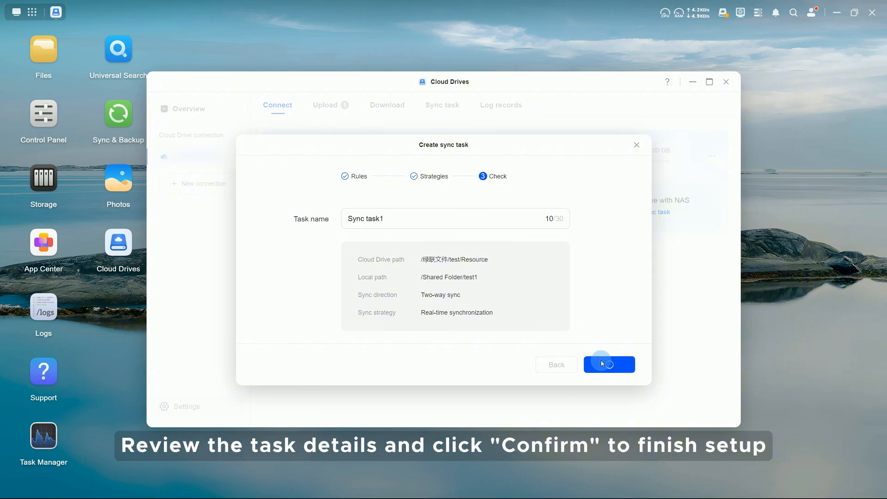
click(609, 364)
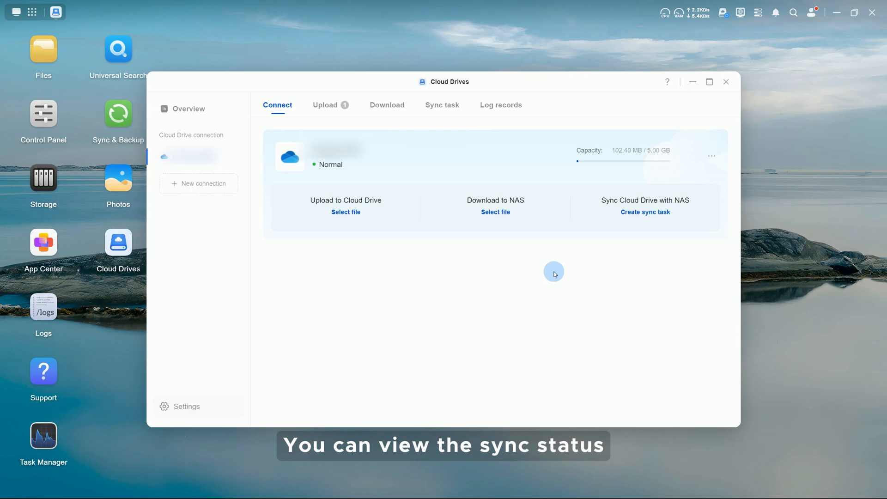
click(442, 104)
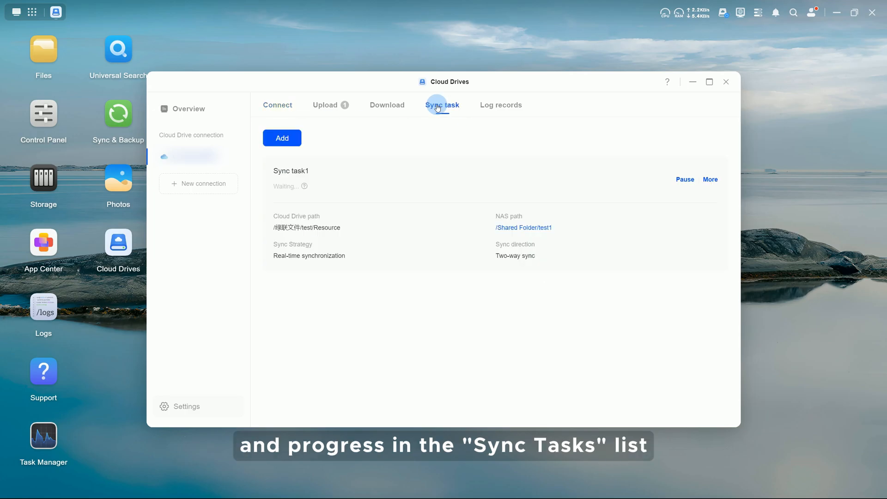